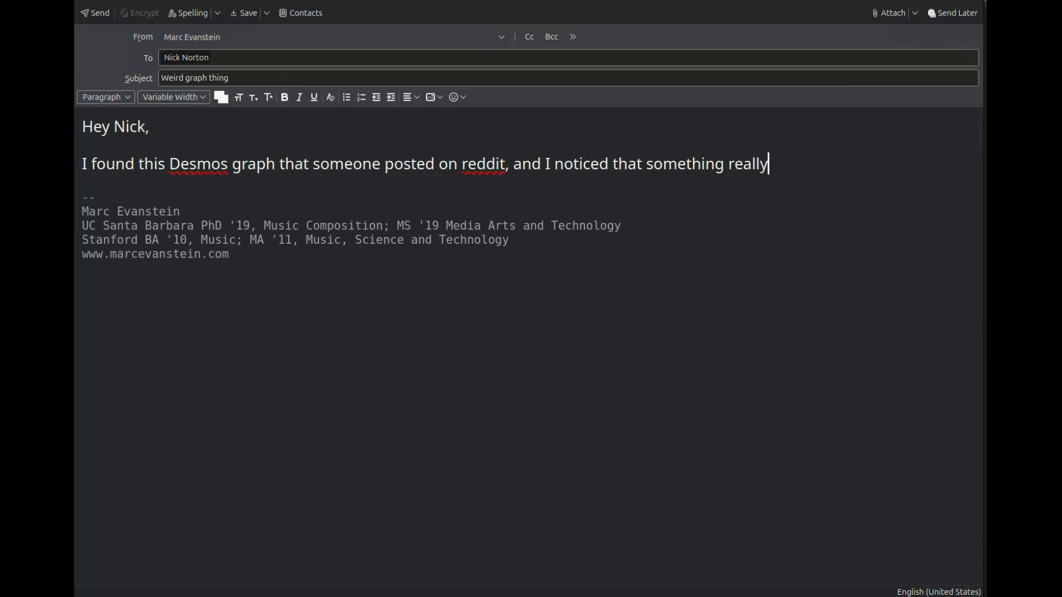
Write that turning 'h' all the way up does something weird, heard best via the un-mute sonification.
text(weird happens when you turn up the 'h' parameter a)
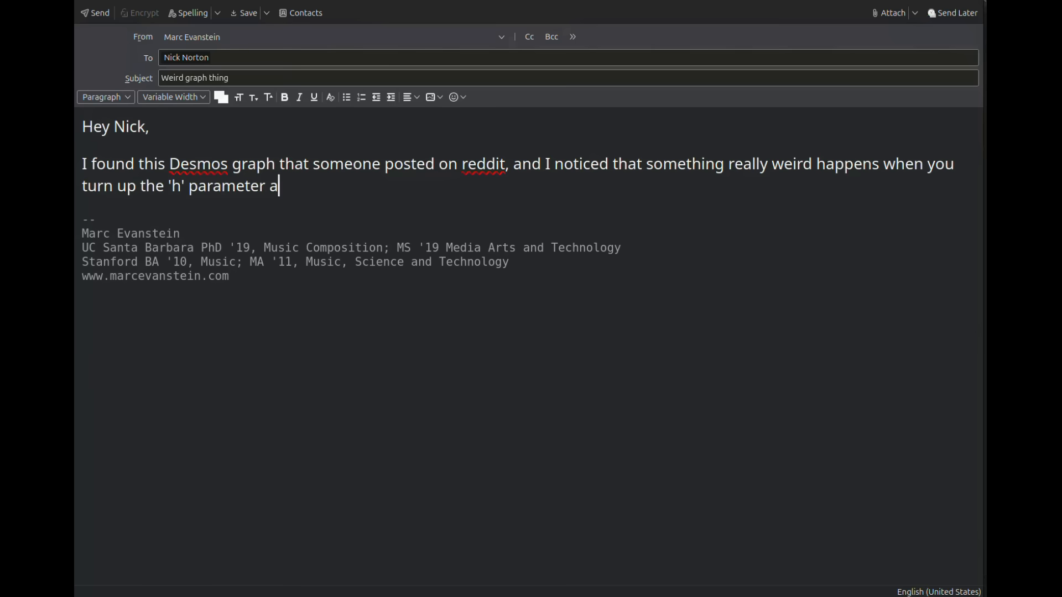
text(ll the way. It's a little easier to hear)
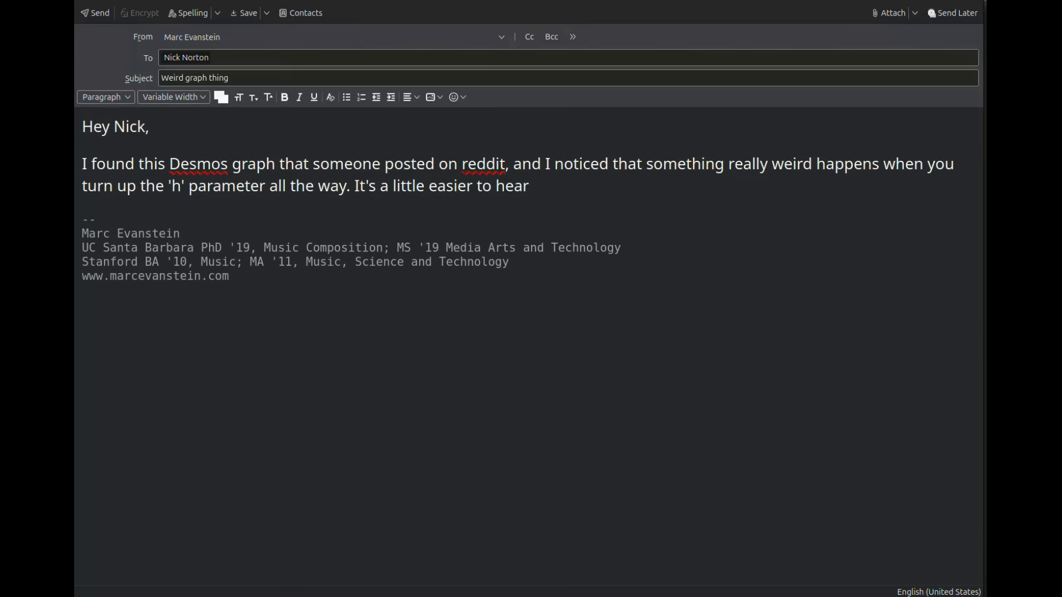
text(than to see for some reason, so I added a sonification)
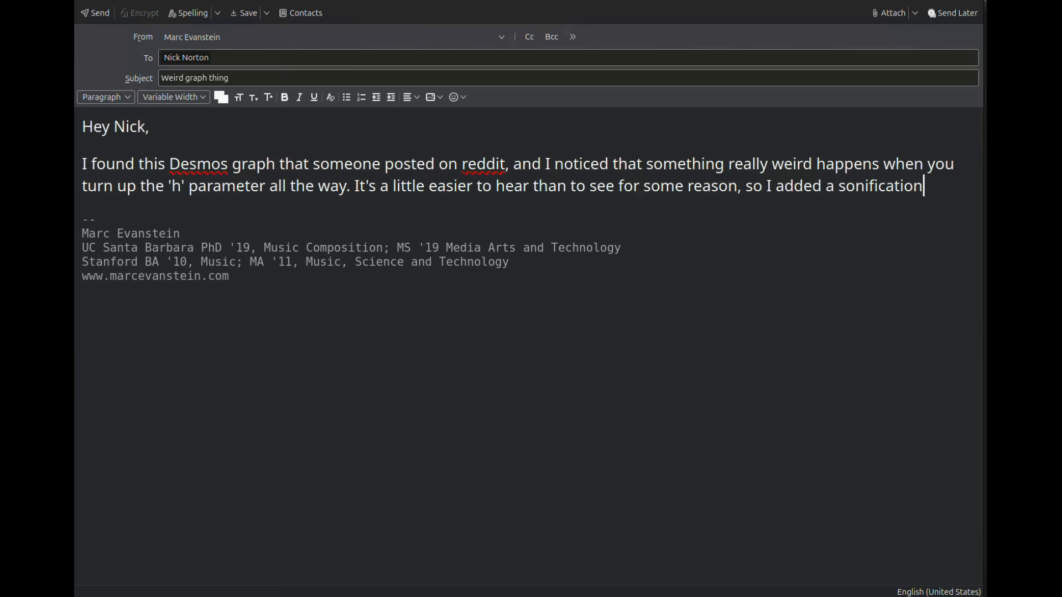
text(. (You can turn that on by clicking the)
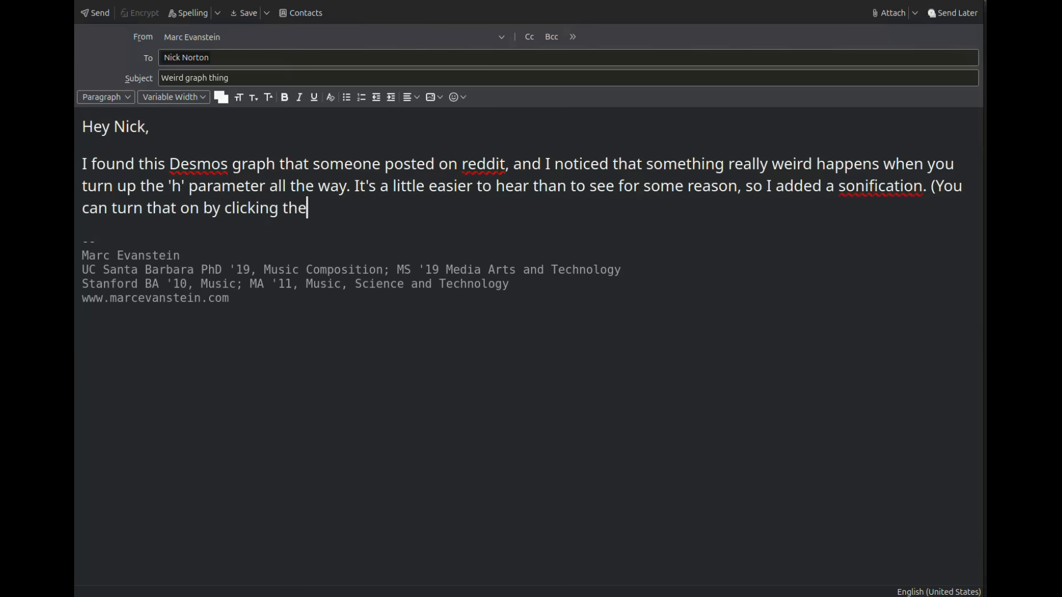
text(un-mute button in the upper left.))
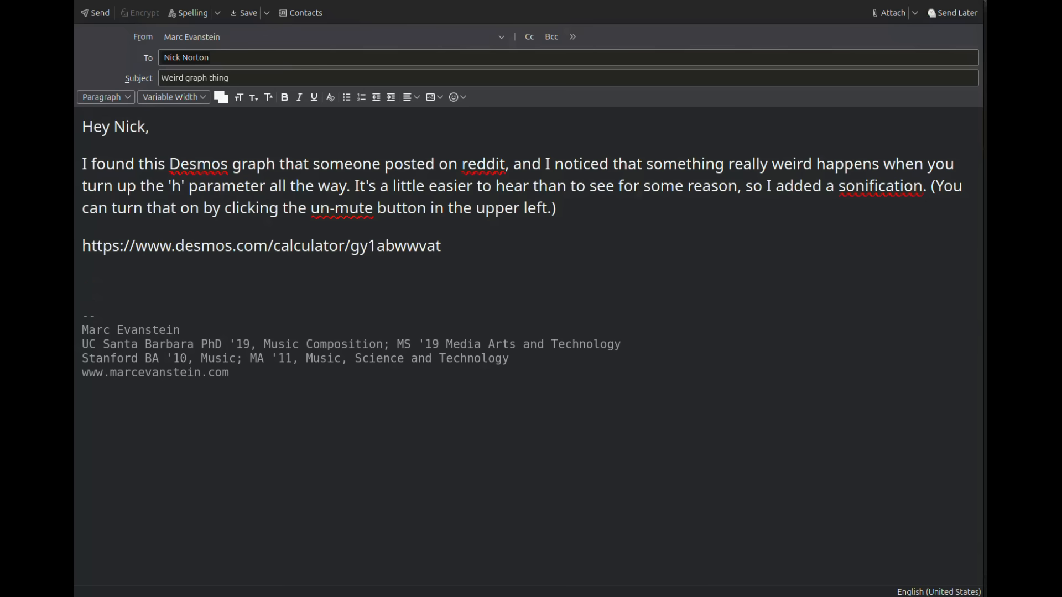
Ask the friend to figure it out, then sign off 'Your good friend,'.
text(Anyway, let me know if you can figure out what's going on. I)
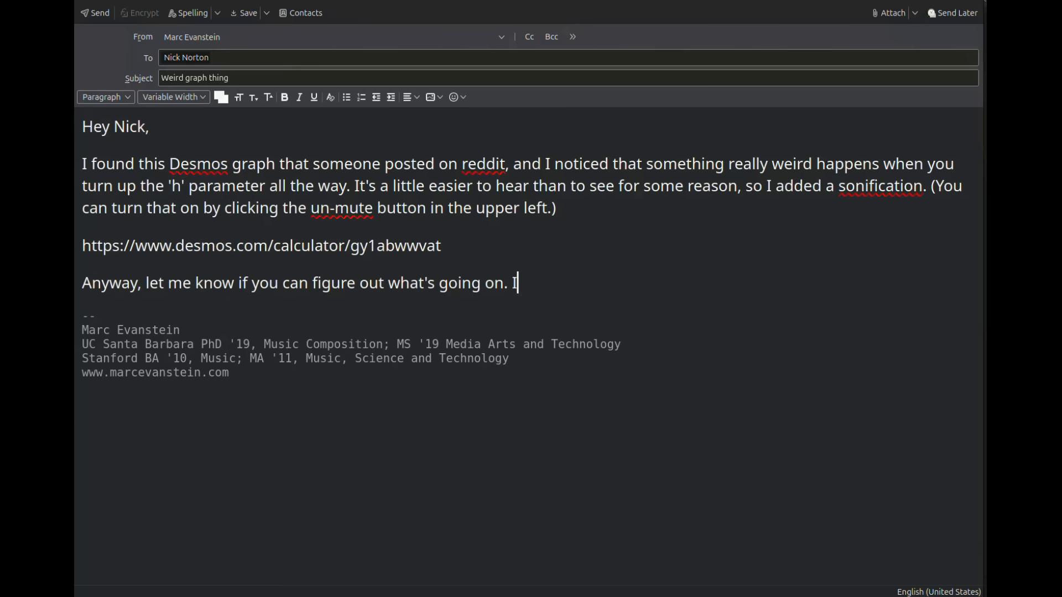
text(t's like the whole is more than the sum of the parts or something.)
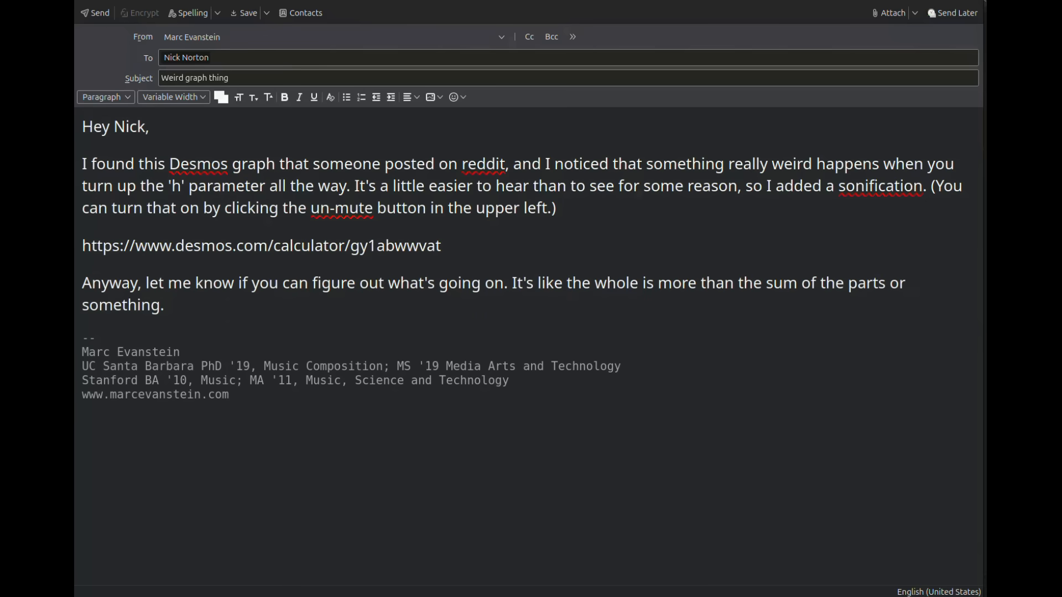
text(Your good friend,)
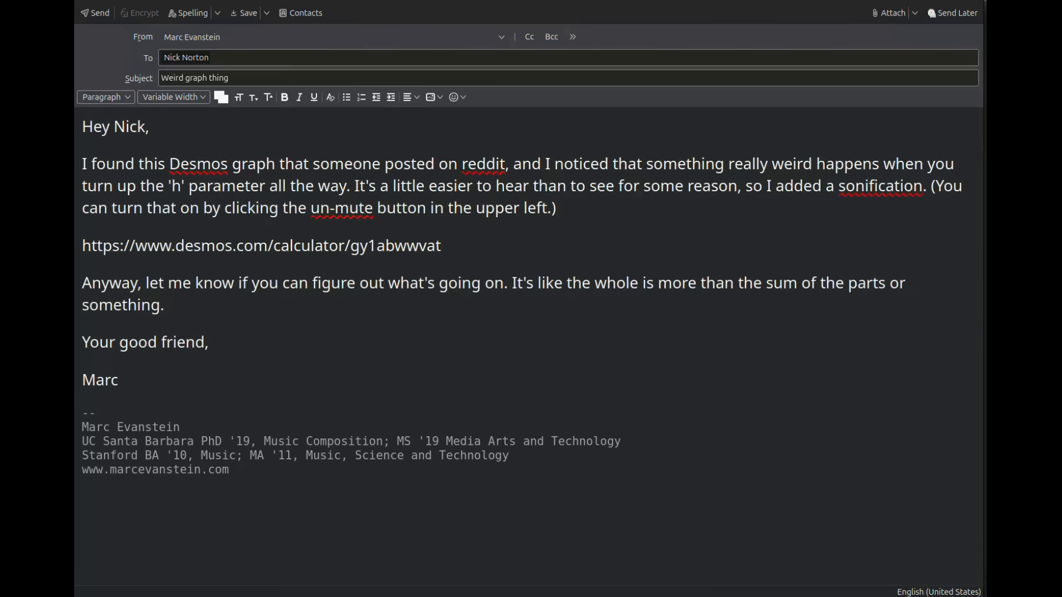
click(261, 245)
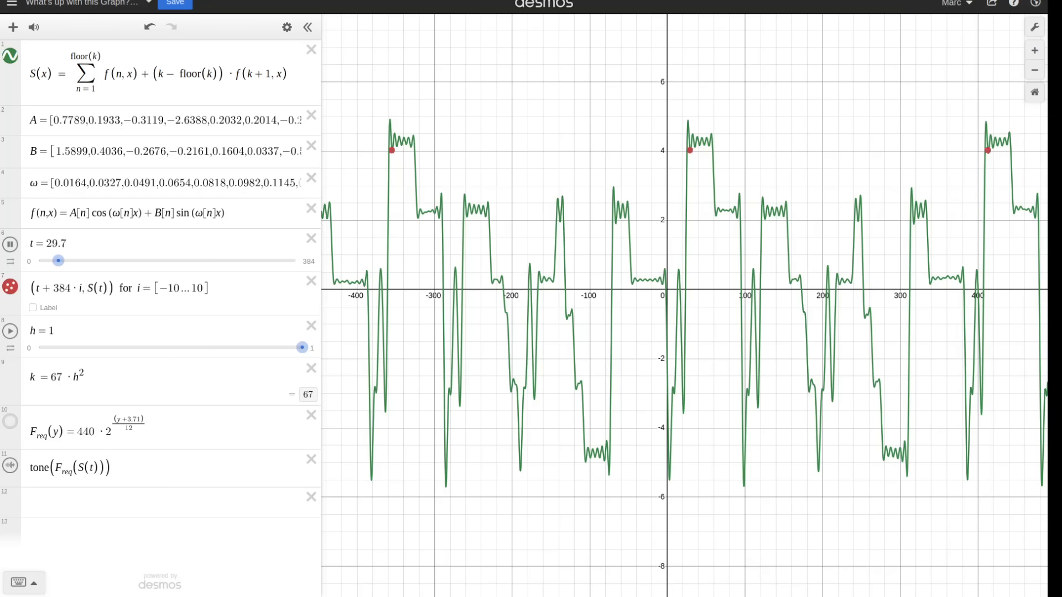
drag(58, 260, 123, 260)
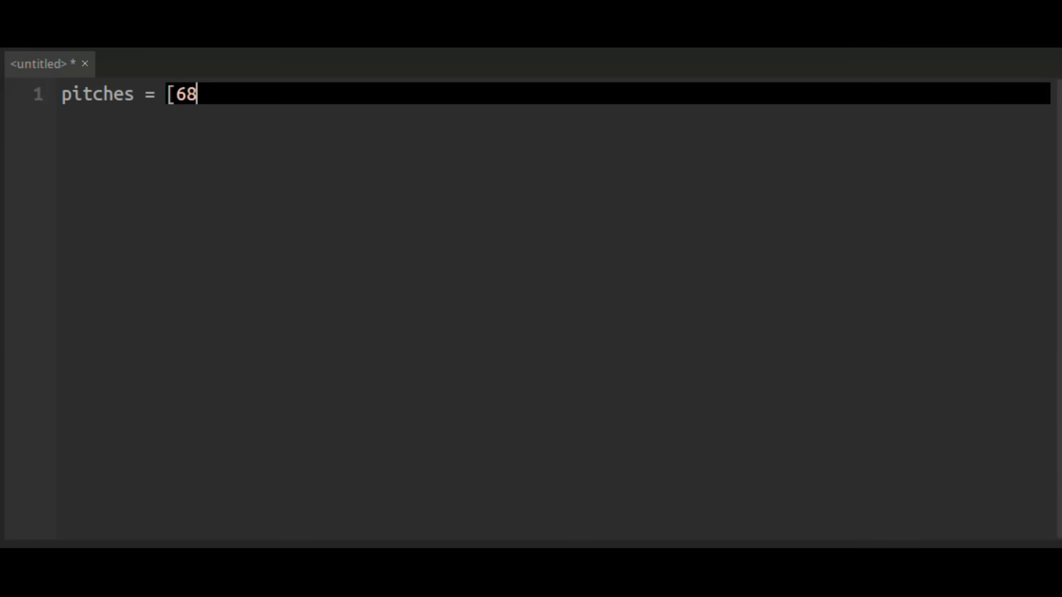
Add 70 after 68 in the melody pitch list.
text(, 70,)
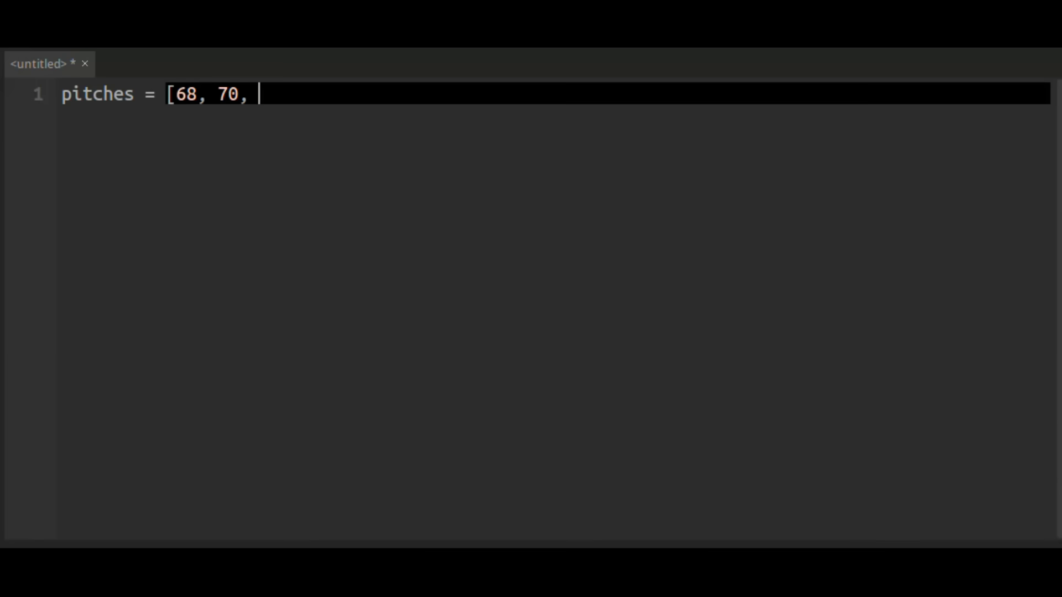
click(865, 572)
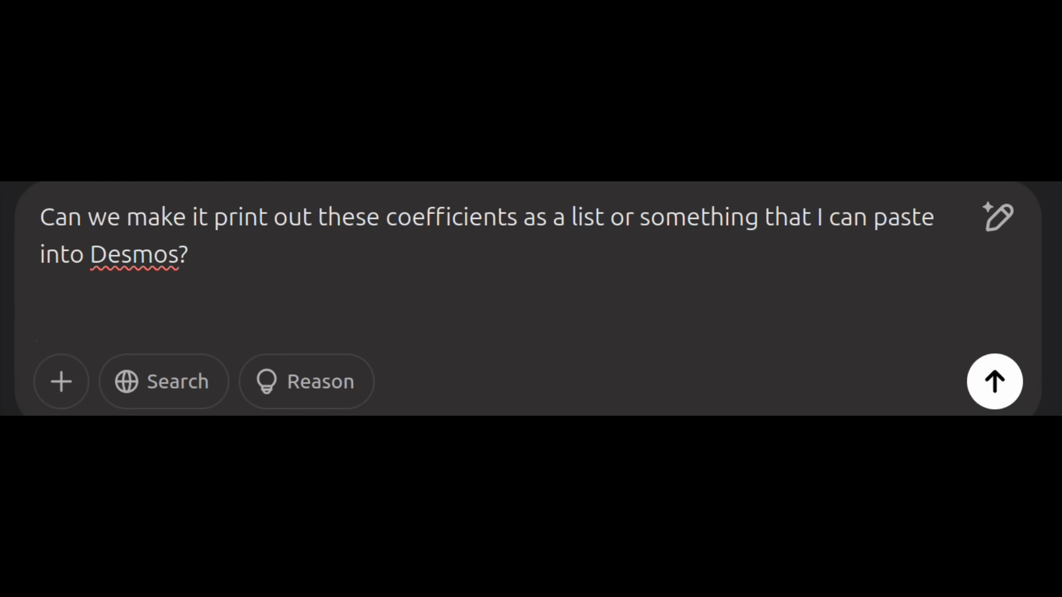
Extend the ChatGPT prompt to request Desmos functions for the nth sinusoid and the sum of the first k.
drag(636, 218, 192, 255)
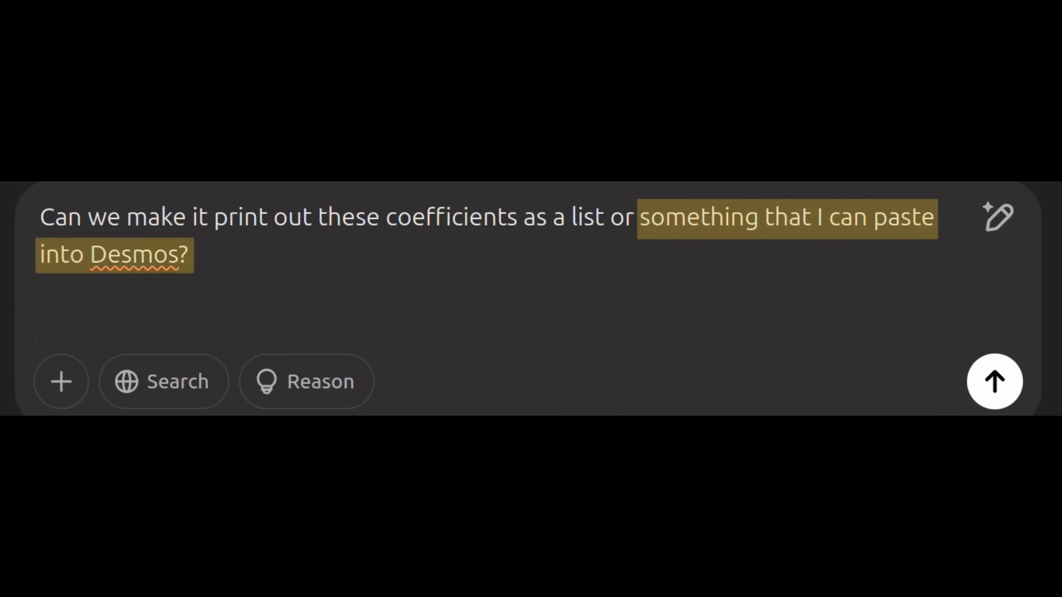
text(I'd also like the desmos code for a function that represents the nth complex sinusoid,)
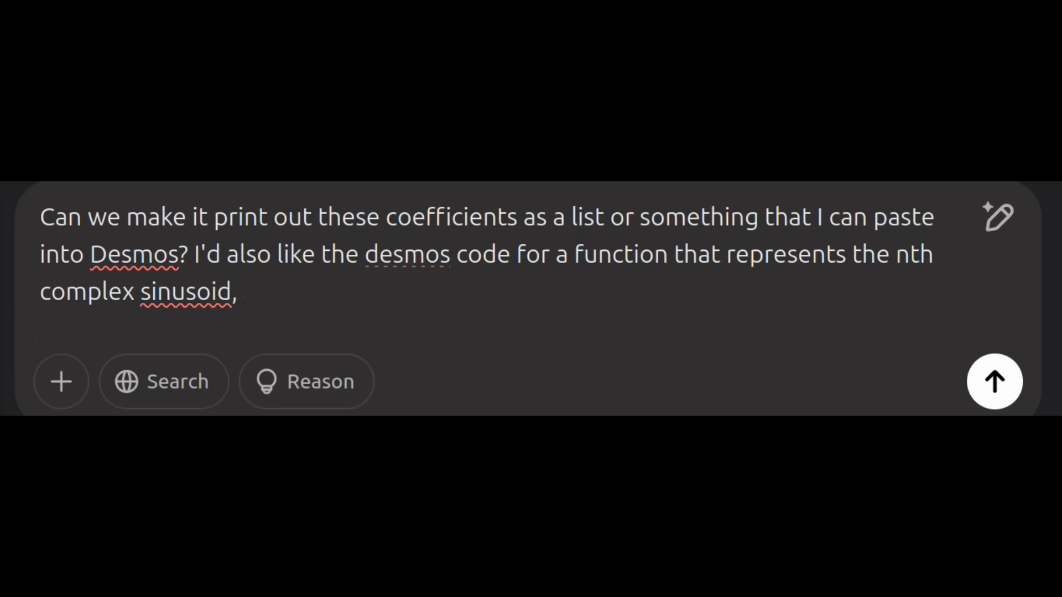
text(and another function that sums up the first k of these sinusoids.)
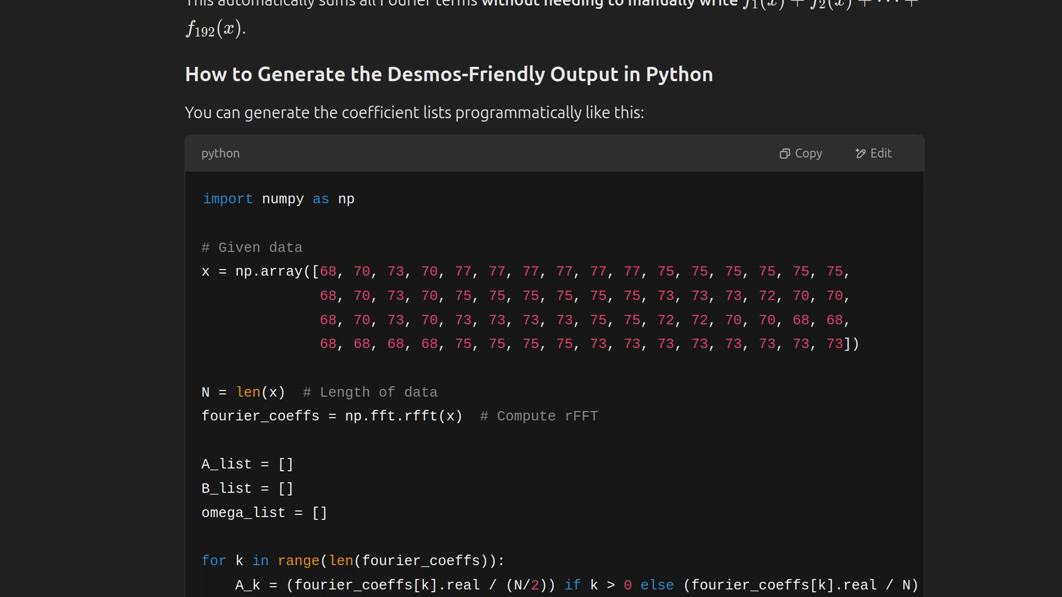
scroll(down, 3)
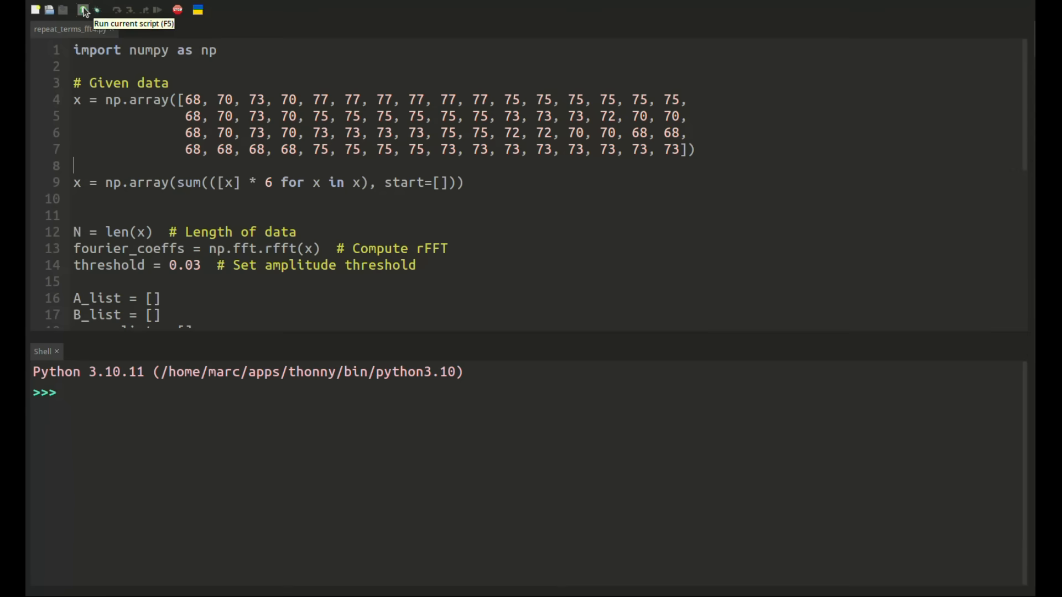
Run the coefficient script and raise the k slider to about 6.3 to add sinusoids.
click(84, 9)
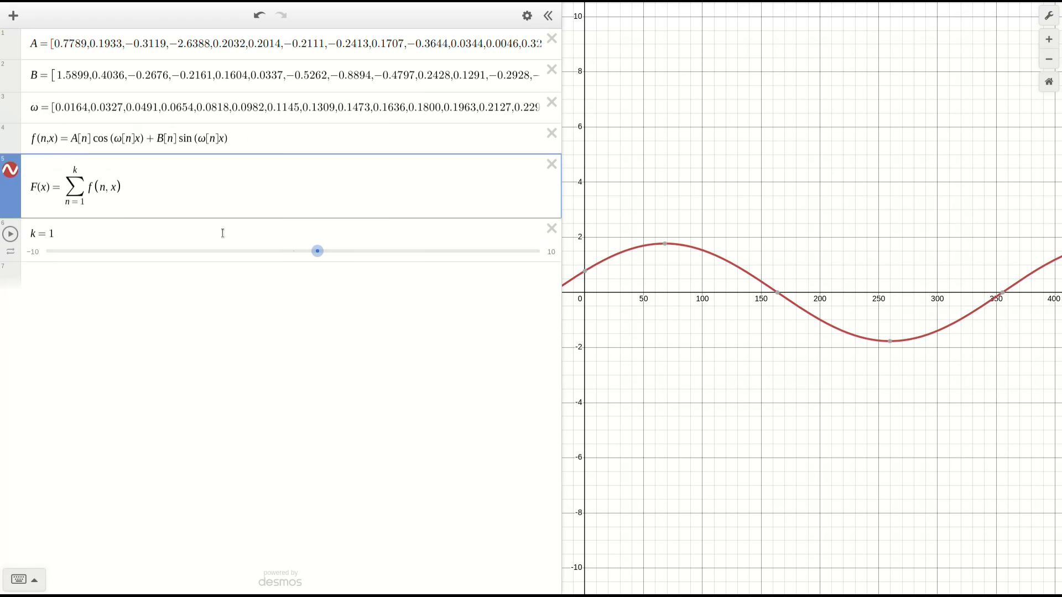
drag(317, 251, 448, 251)
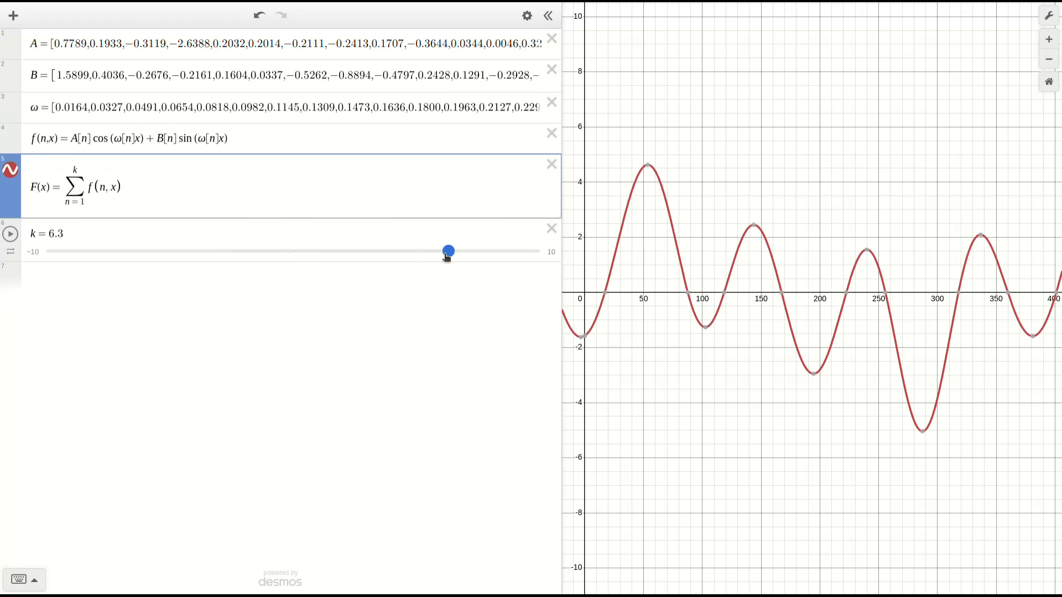
drag(447, 251, 539, 251)
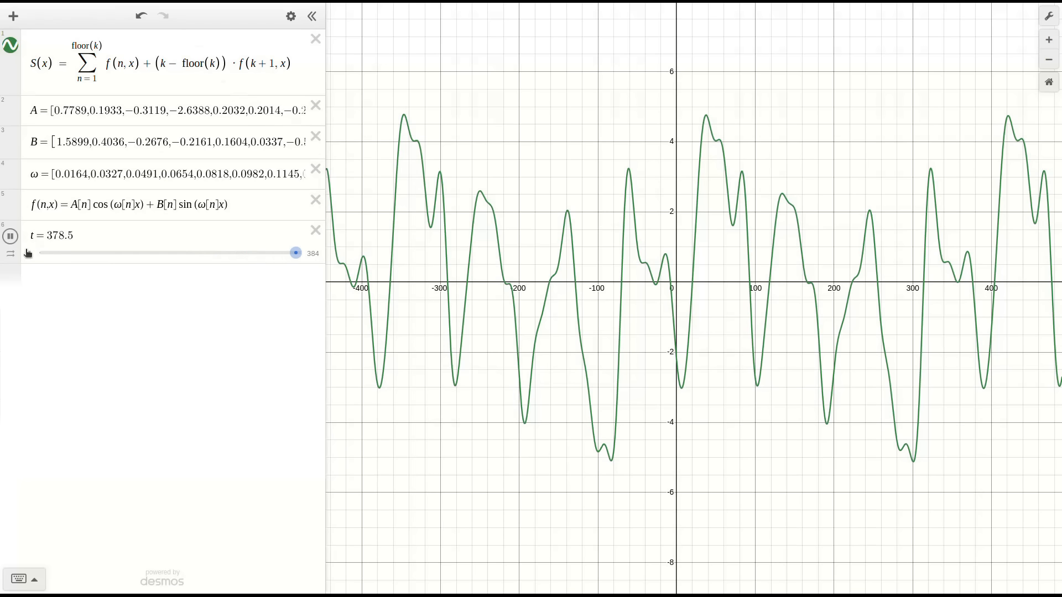
Slide t to move the red points along the melody, and adjust the h slider.
drag(296, 252, 85, 253)
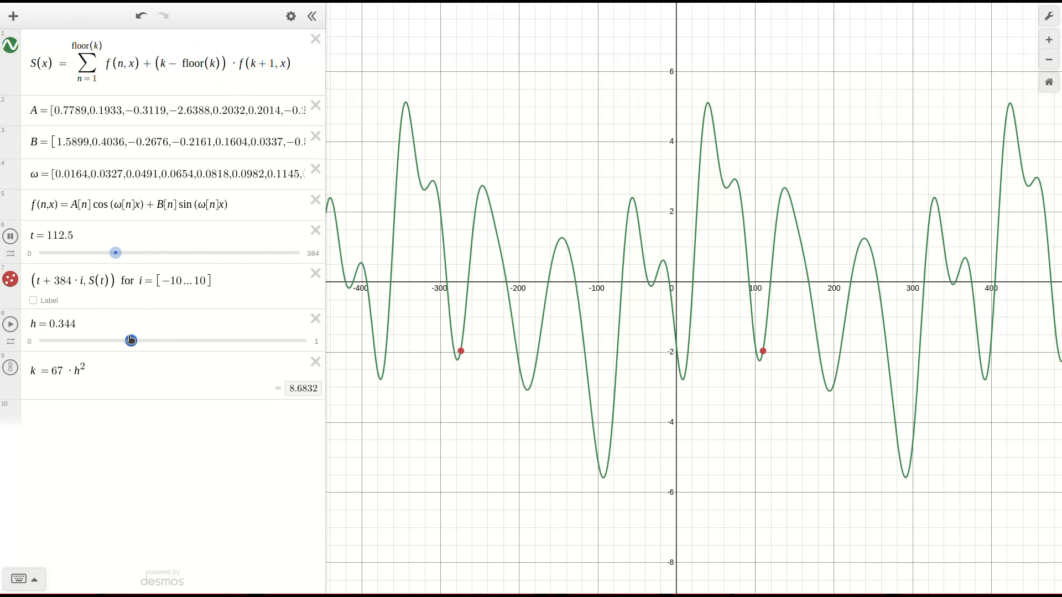
drag(130, 340, 118, 340)
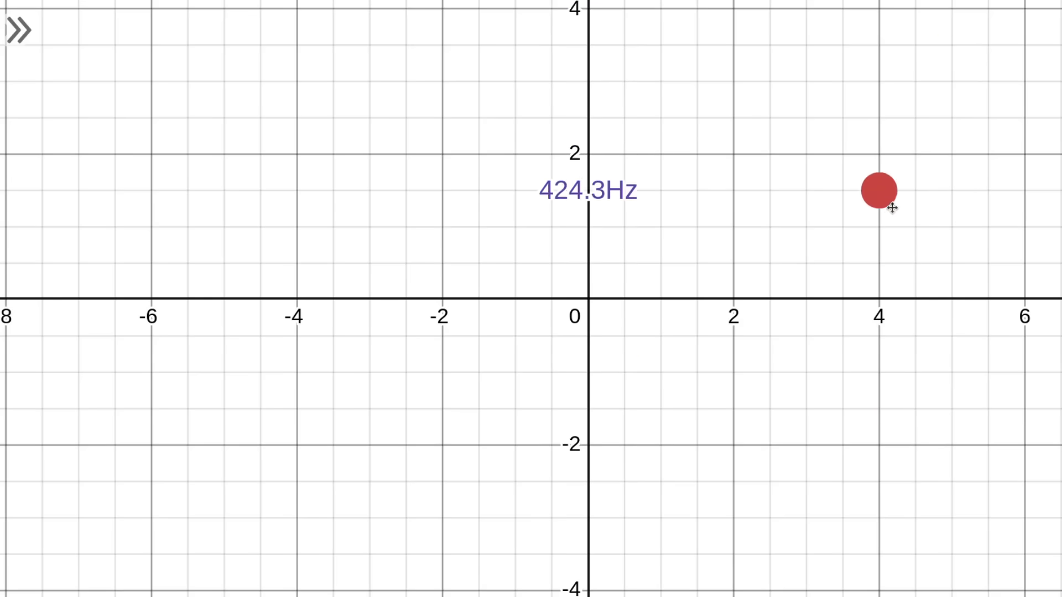
Move the red point across the plane and enter t in the tone(Freq(S(t))) expression.
drag(880, 190, 928, 372)
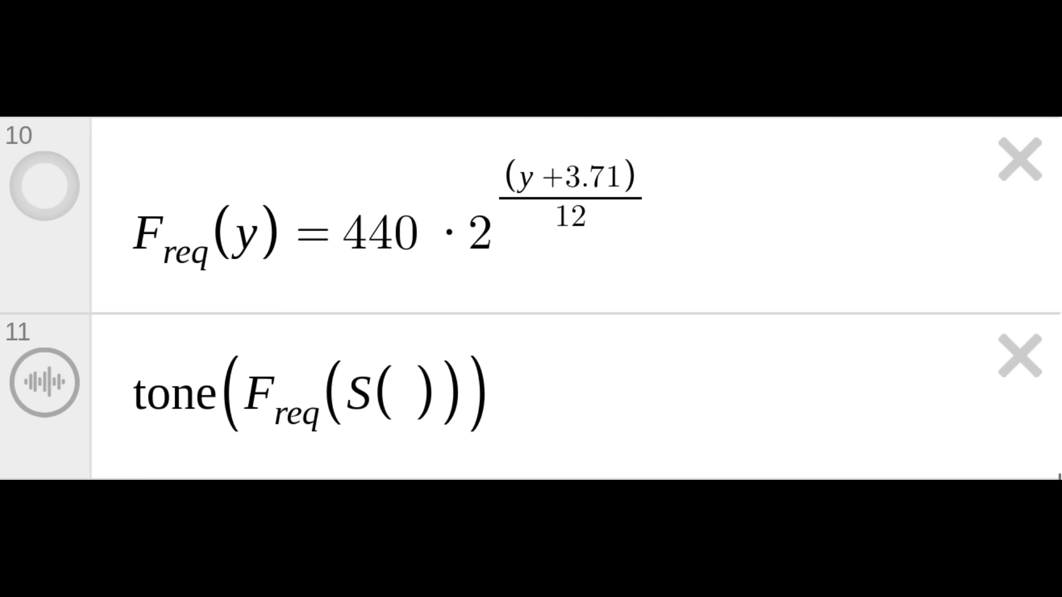
text(t)
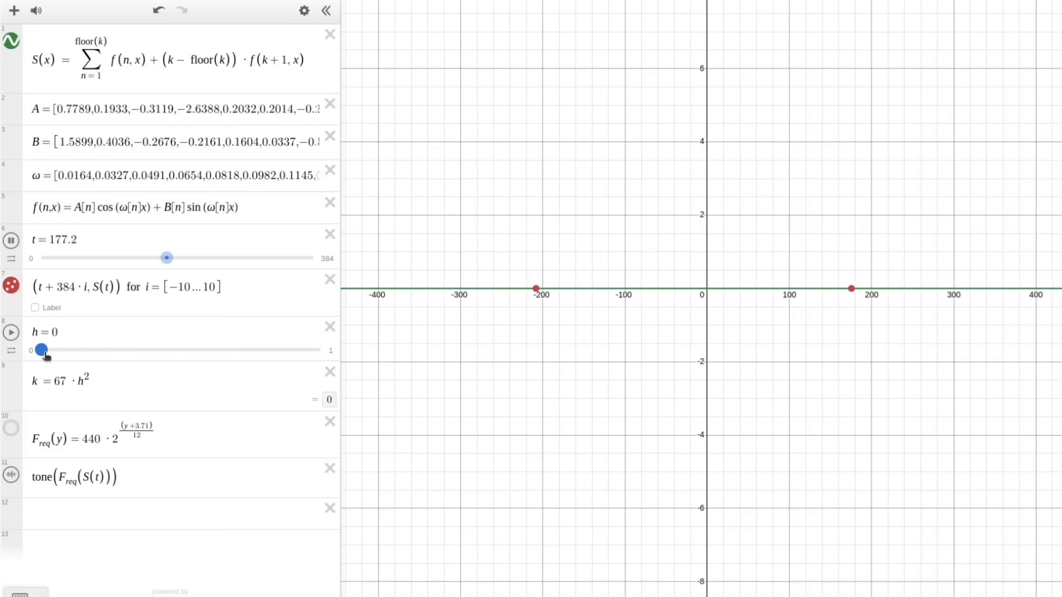
Raise h step by step from 0 to its maximum of 1, adjusting t along the way.
drag(41, 350, 93, 350)
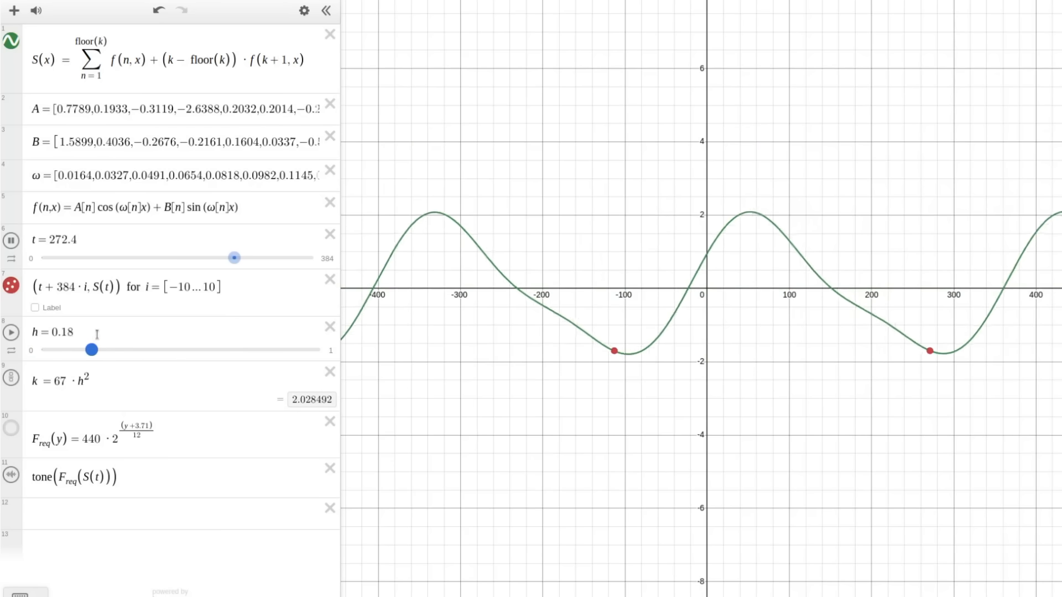
drag(93, 349, 112, 349)
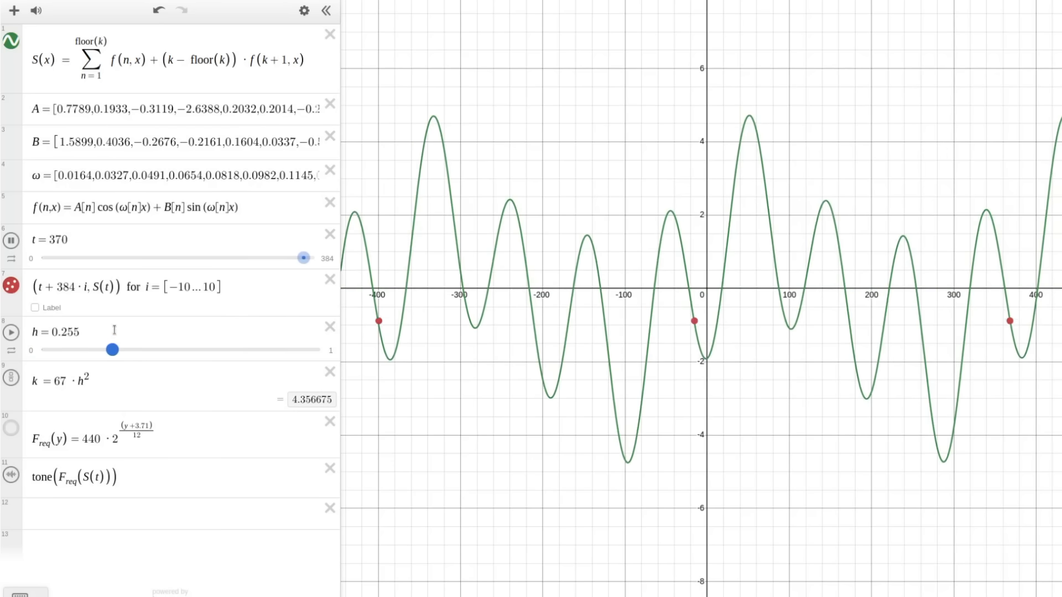
drag(304, 258, 99, 258)
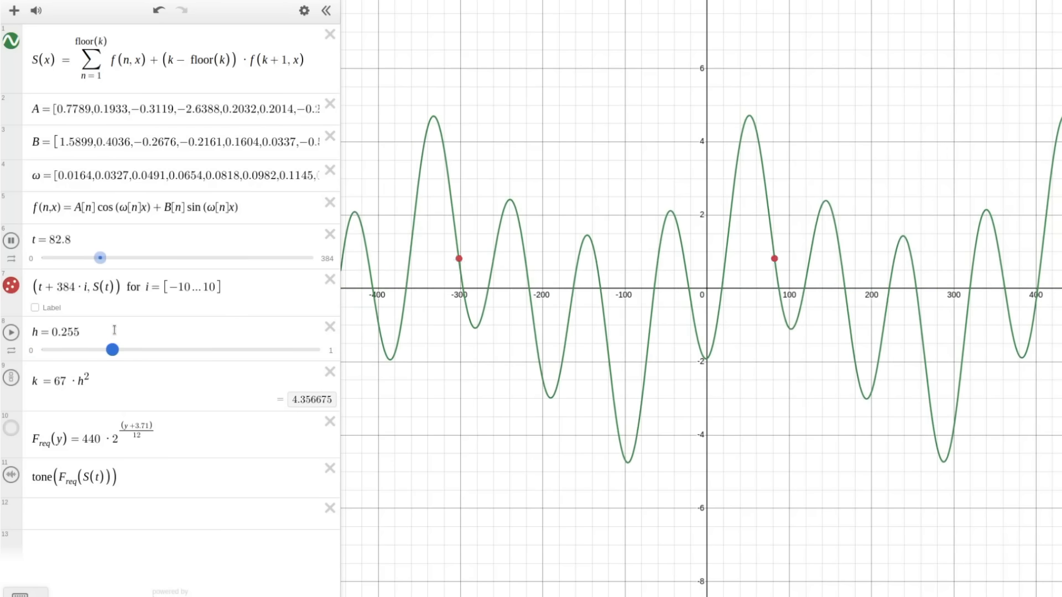
drag(112, 350, 170, 349)
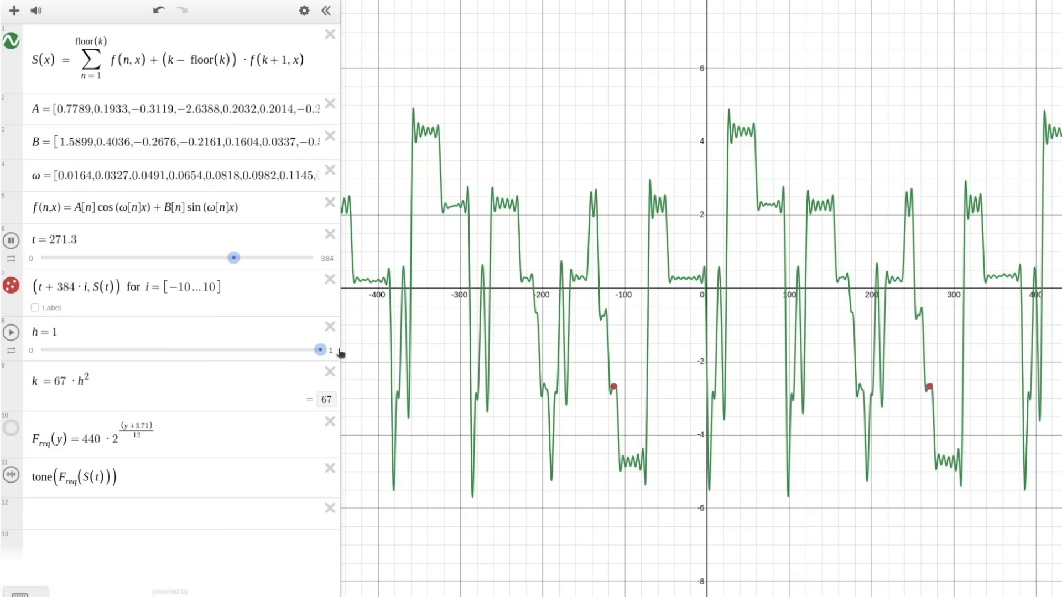
drag(234, 259, 302, 258)
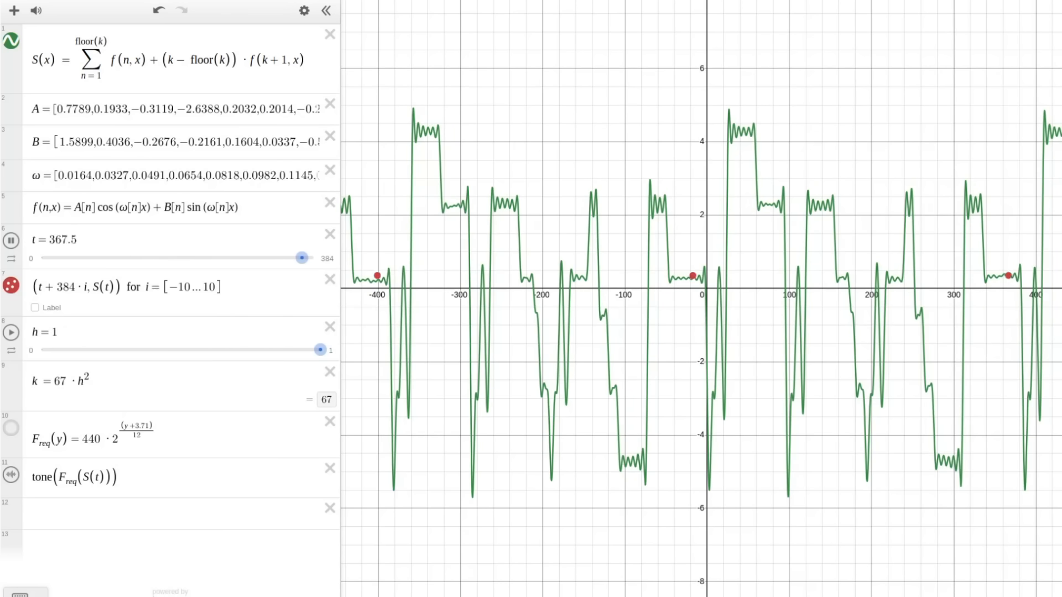